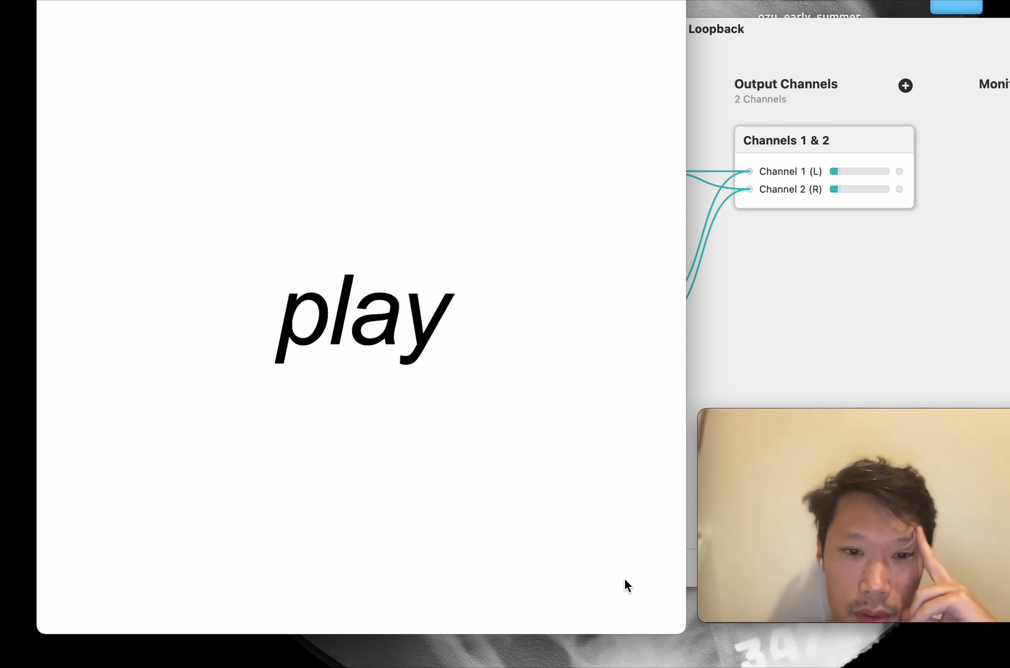
- Start the sound|particle demo so it plays with the timestretch preset
left_click(362, 316)
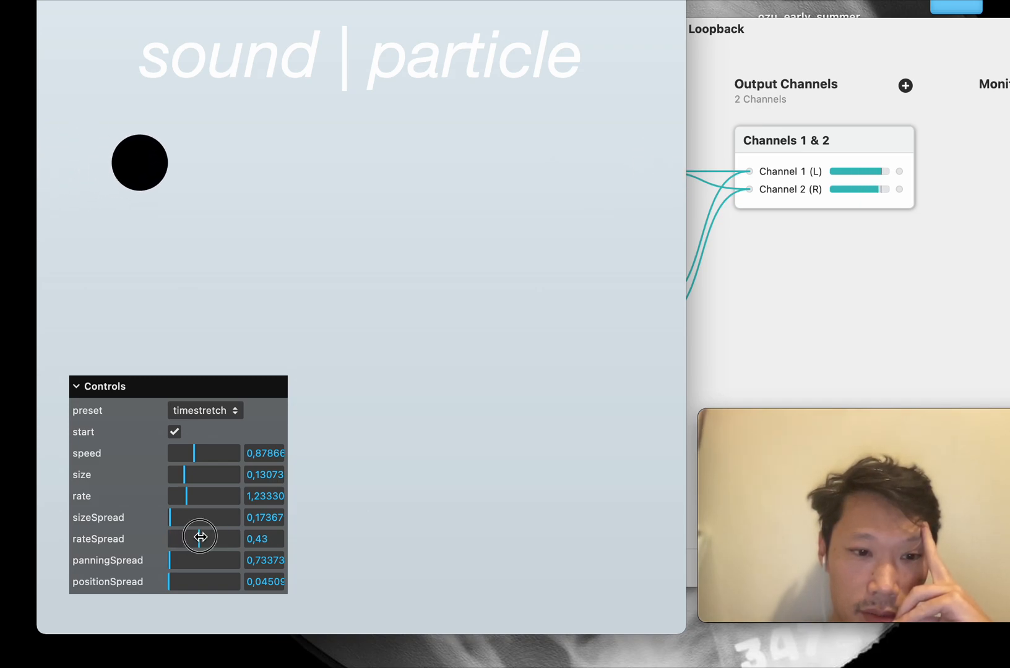
- Raise rateSpread to about 0.75, then try the spread and echoooo presets
left_click_drag(200, 539, 219, 539)
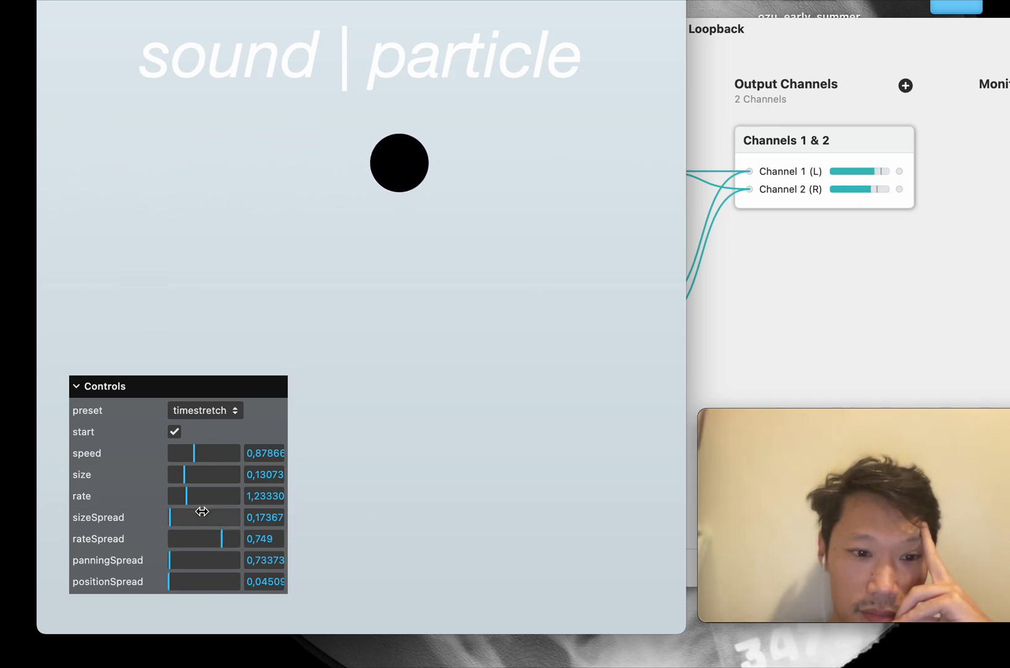
left_click(205, 411)
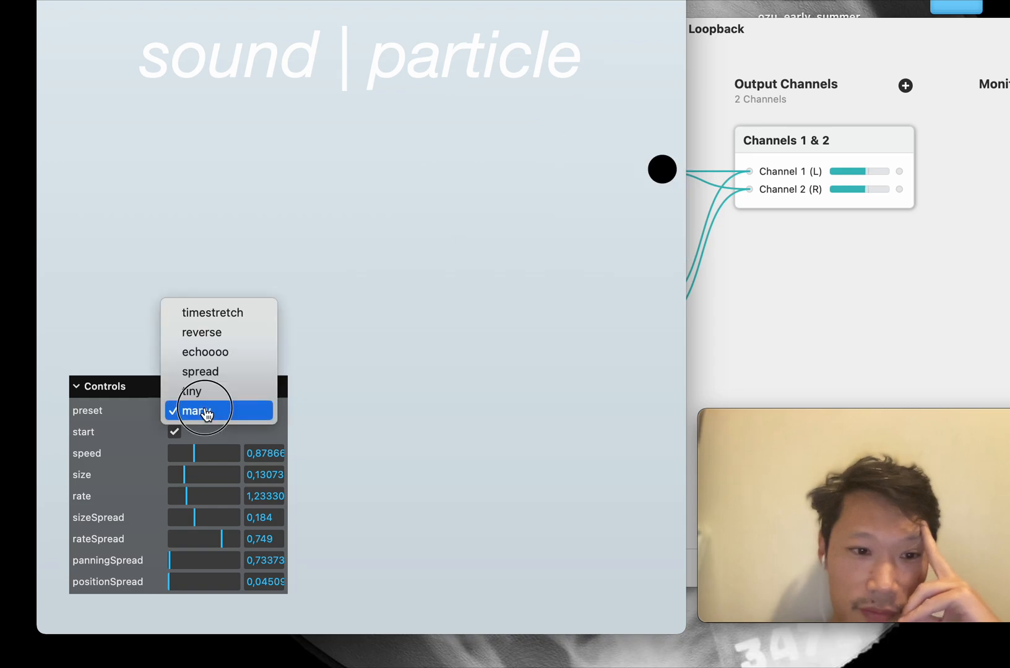
left_click(200, 371)
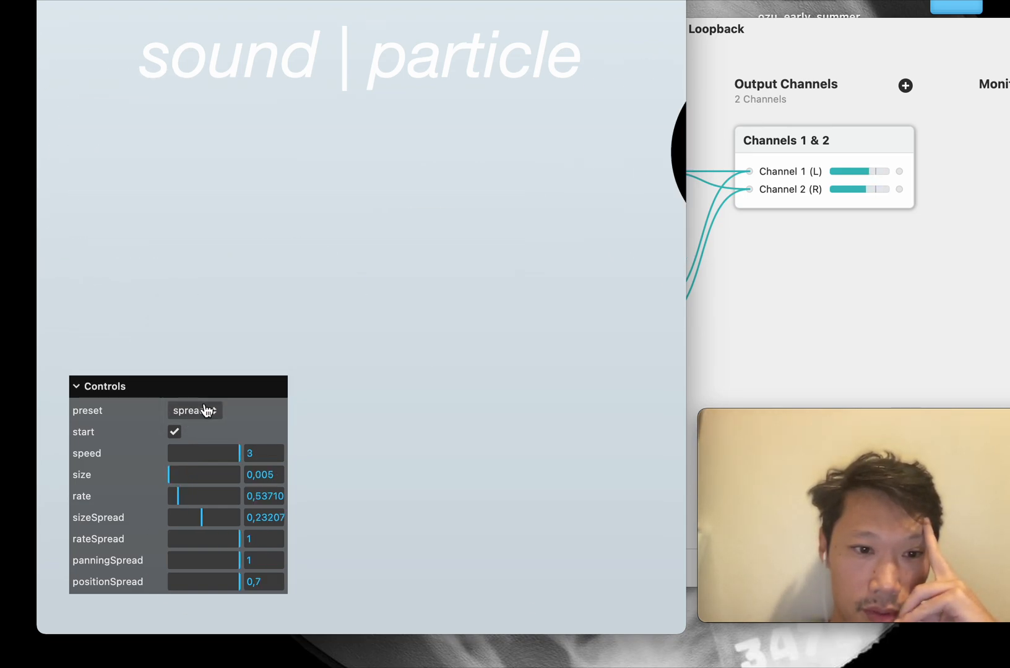
left_click(194, 410)
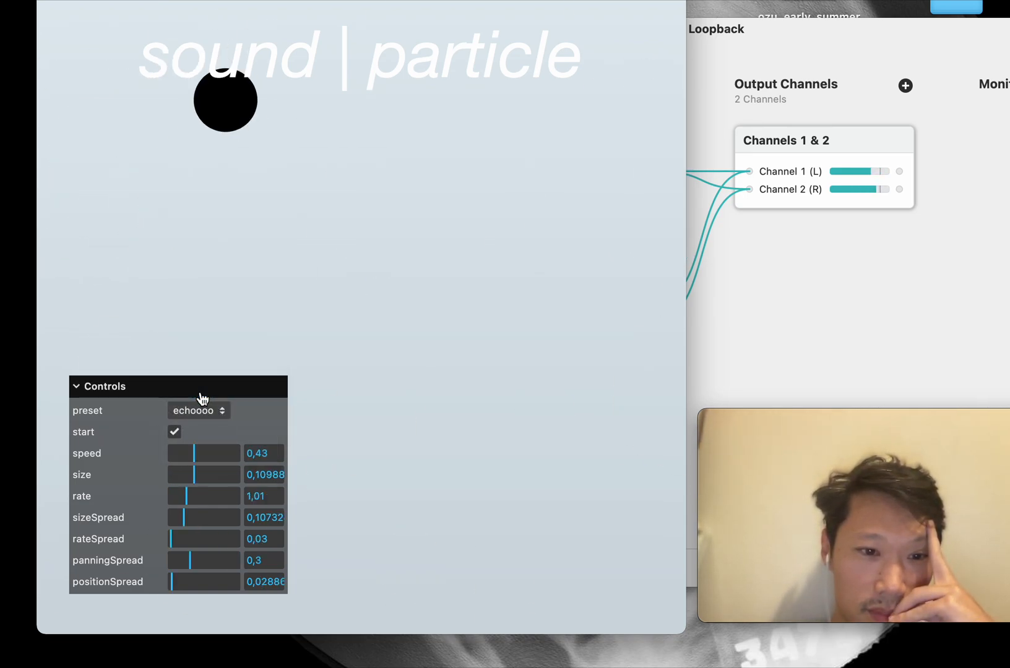
- Apply the reverse preset and stop the particle playback
left_click(199, 411)
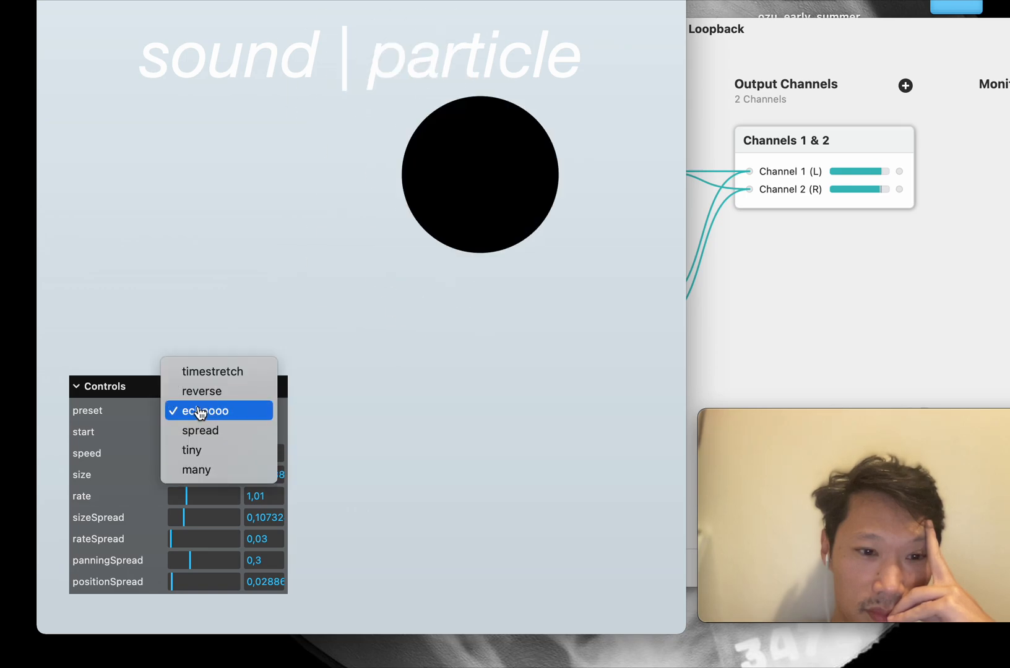
left_click(201, 391)
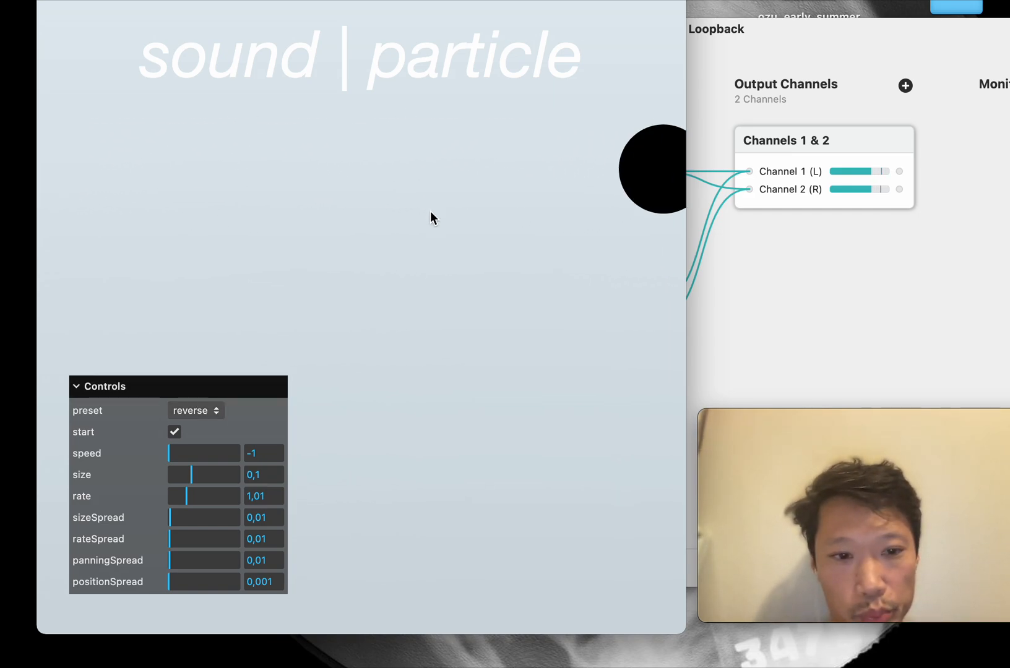
left_click(174, 432)
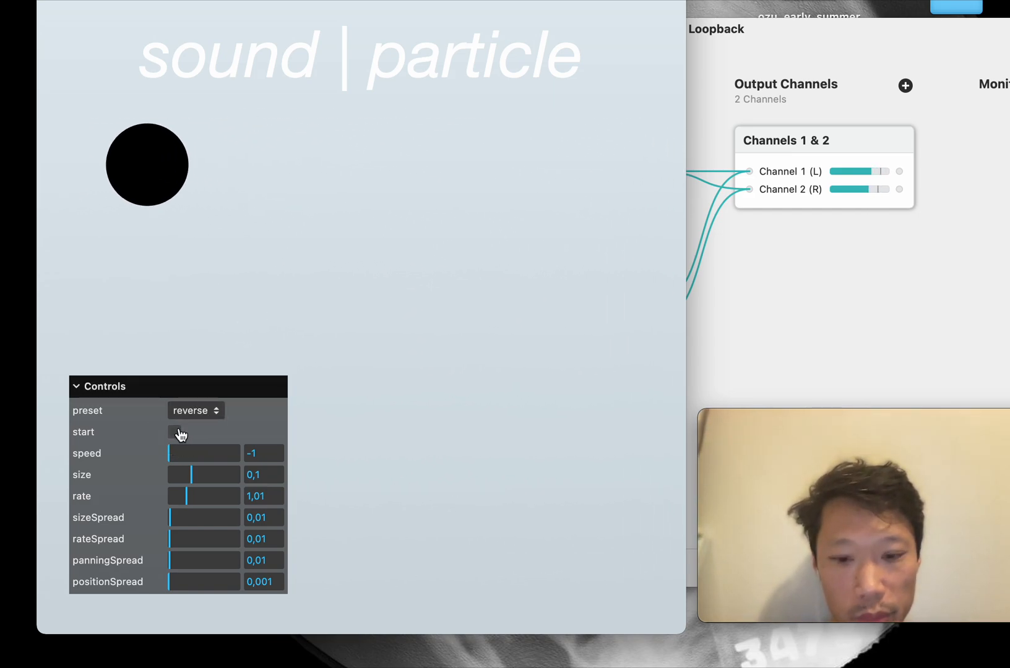
- Show main.js in the DevTools Sources panel and scroll through its code
key("F12")
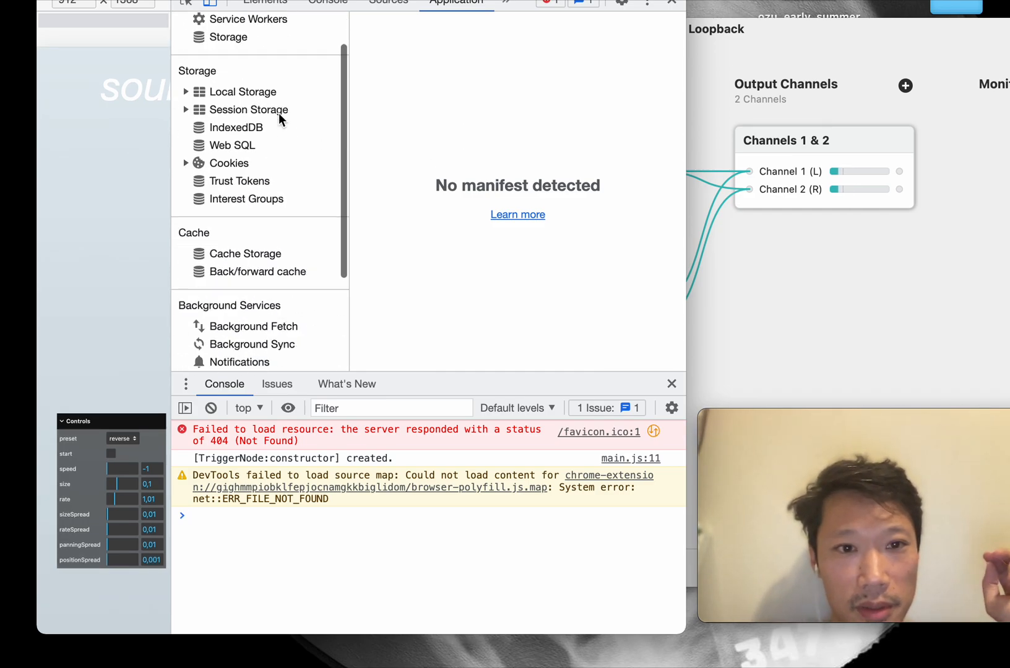
left_click(265, 2)
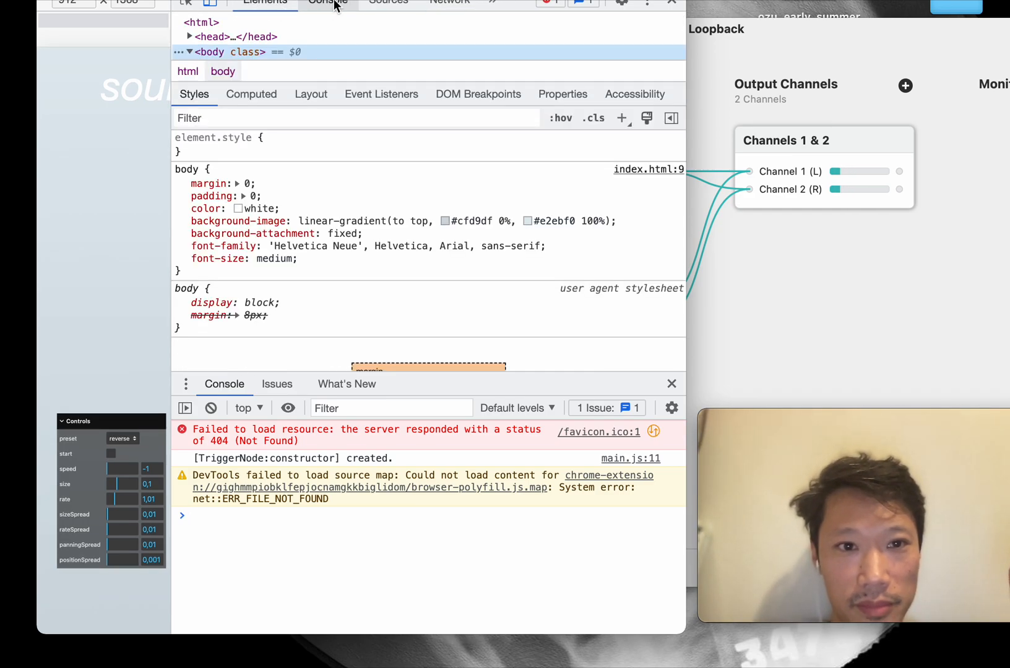
left_click(389, 2)
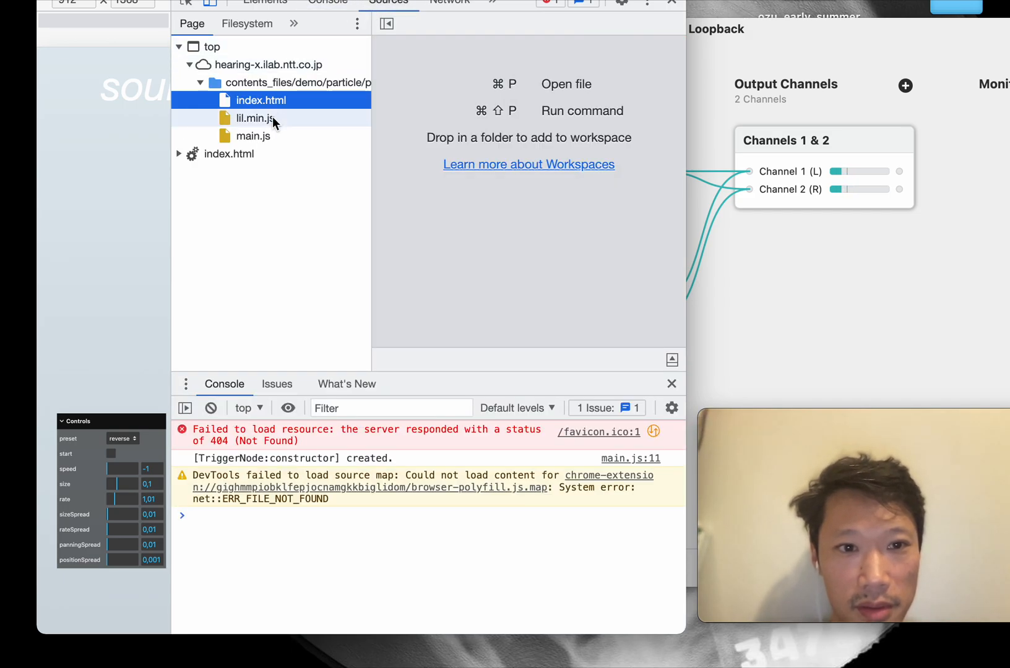
left_click(253, 136)
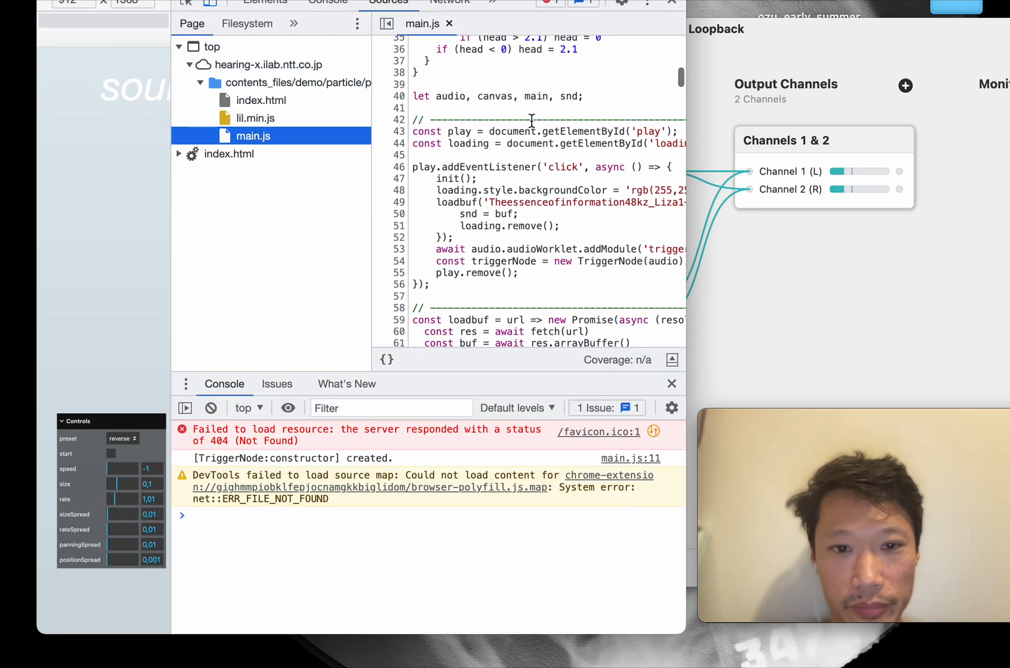
scroll("down", 3)
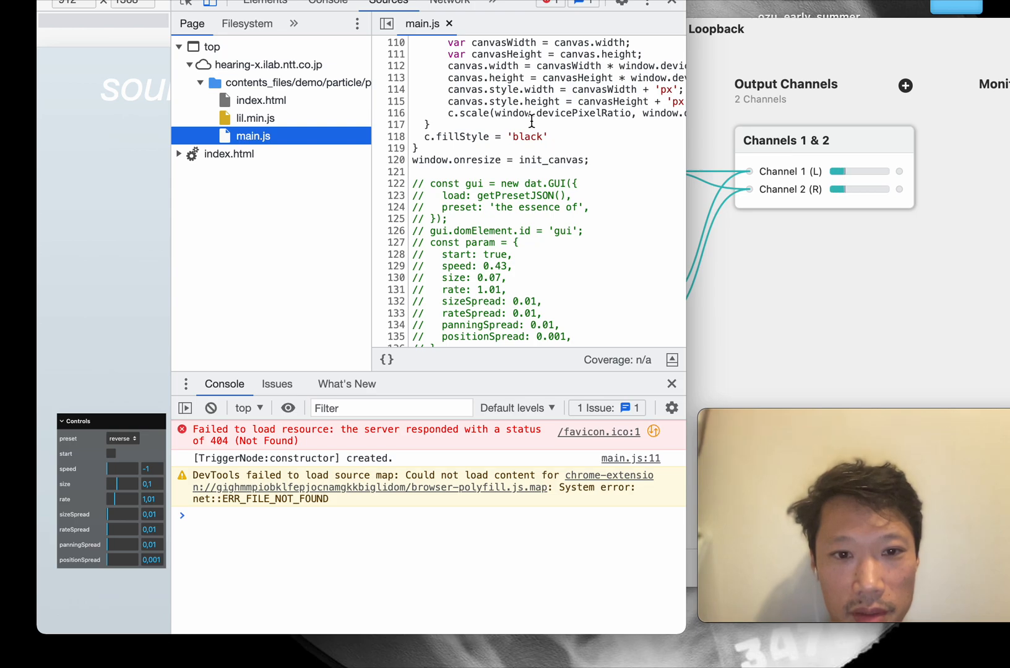